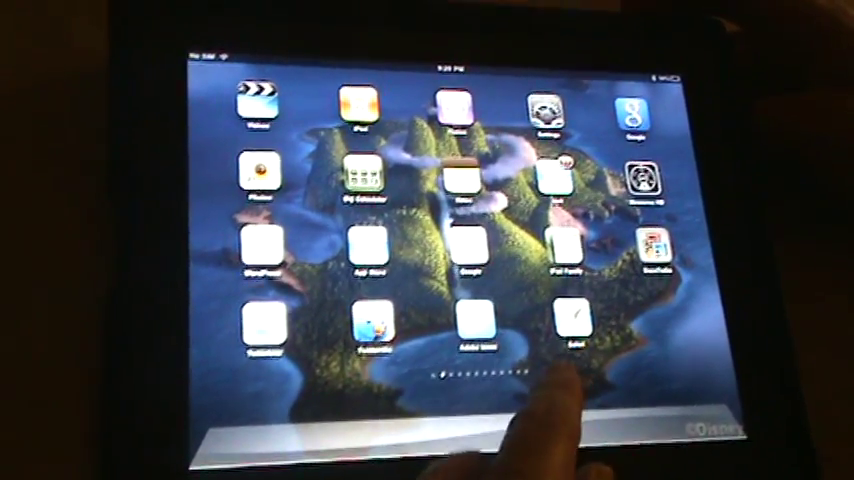
{"action": "scroll", "scroll_direction": "left", "scroll_amount": 3}
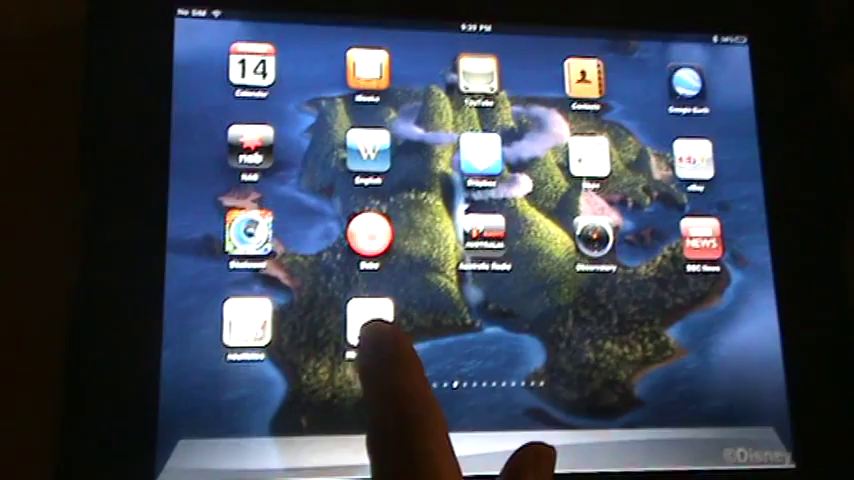